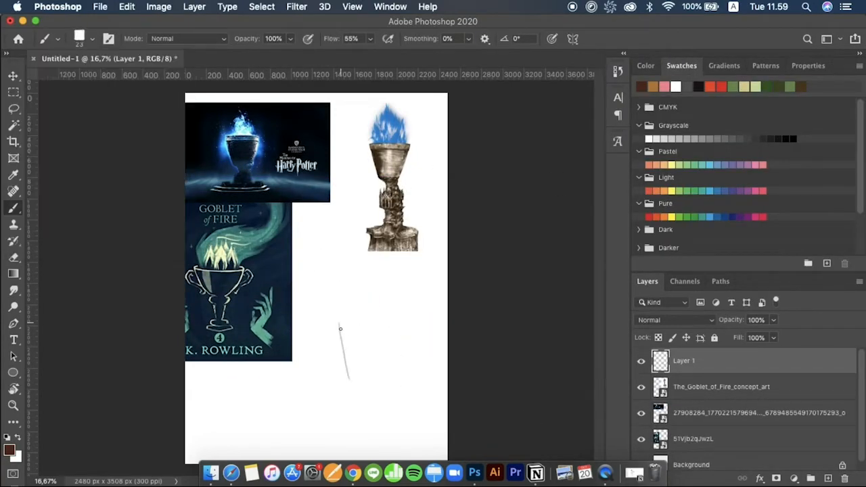
- Sketch the rough goblet outline on Layer 1 over the blue flame reference
left_click_drag(341, 331, 360, 390)
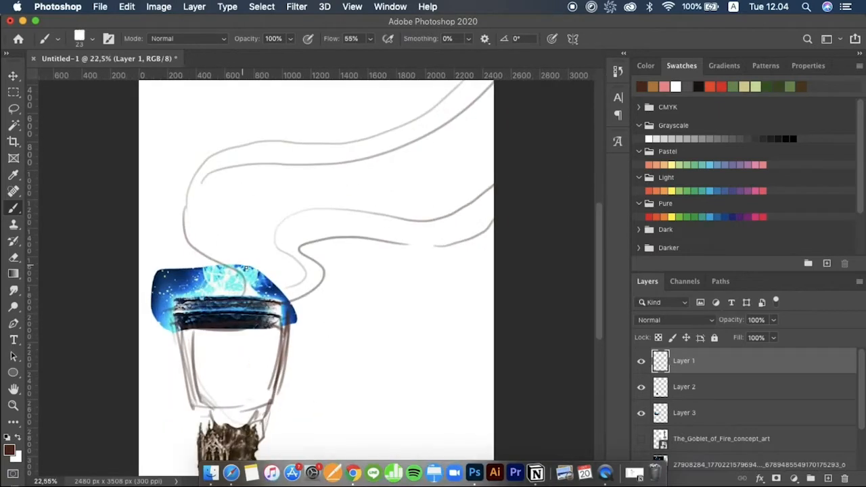
- Ink a clean dark brown outline of the goblet bowl on Layer 5
left_click_drag(223, 169, 331, 196)
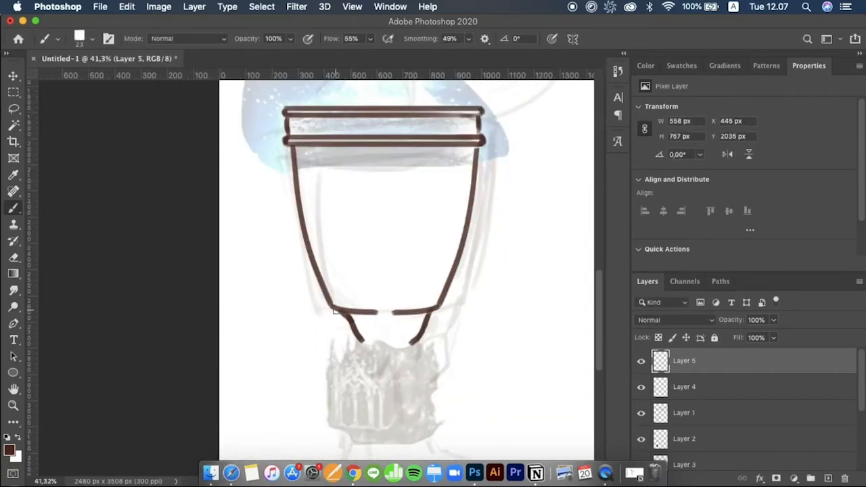
- Draw the lattice stem, a decorative branch and the gothic window ornament beneath the bowl
left_click_drag(351, 314, 395, 345)
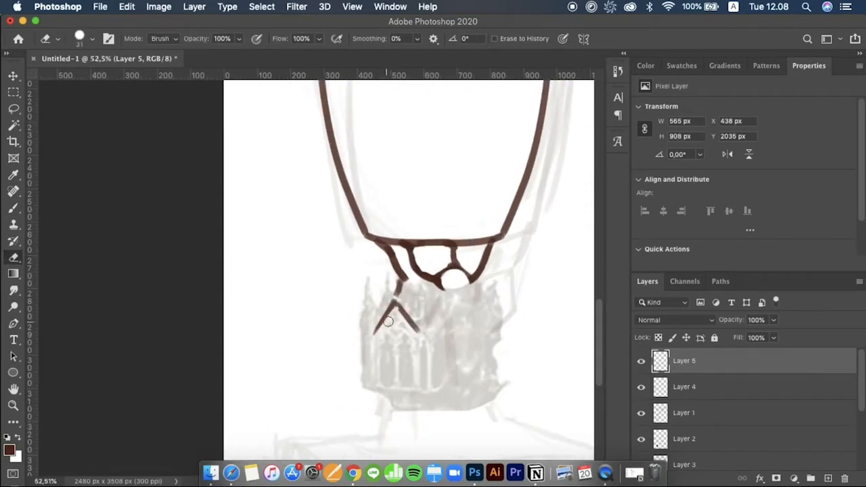
left_click_drag(390, 322, 372, 305)
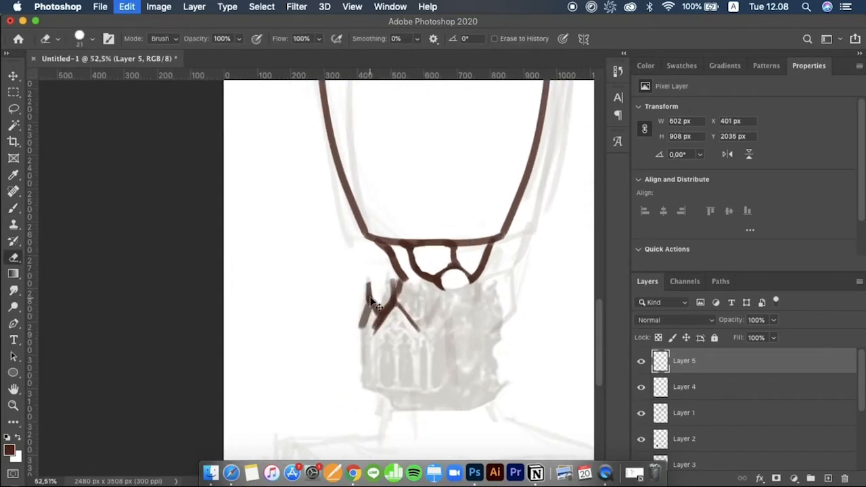
left_click_drag(376, 301, 385, 379)
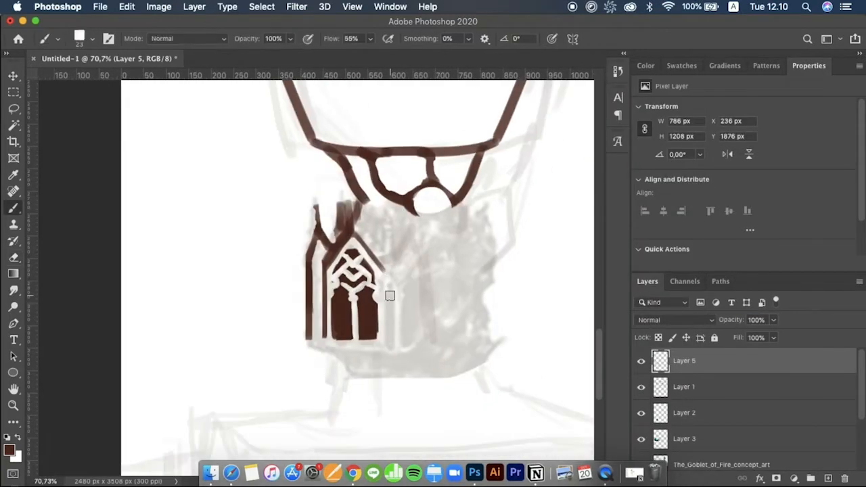
left_click_drag(389, 295, 311, 344)
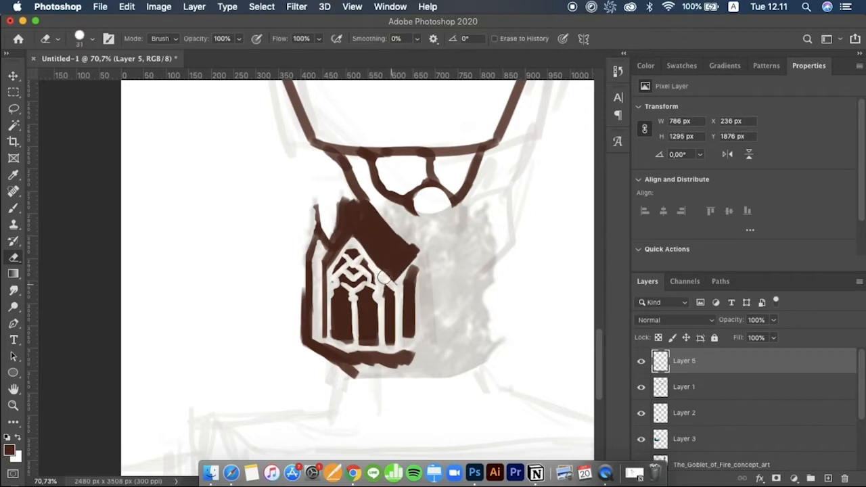
scroll("down", 3)
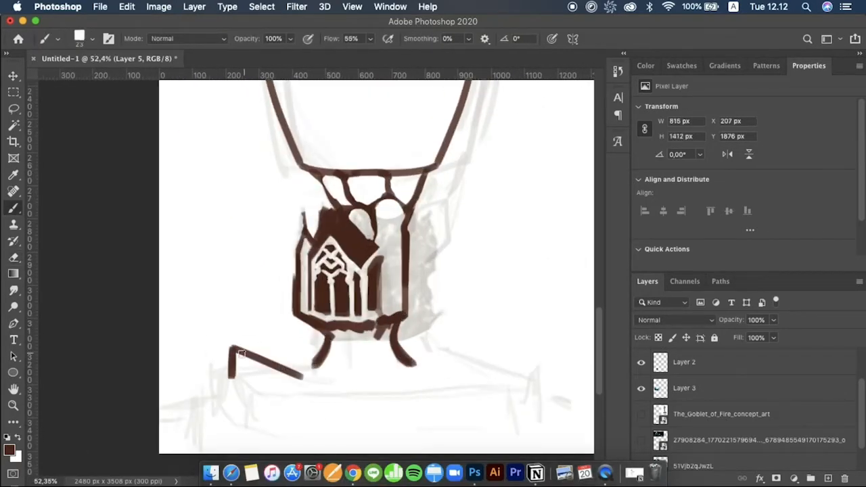
- Draw the goblet's feet and the pedestal lines in dark brown
left_click_drag(236, 359, 430, 373)
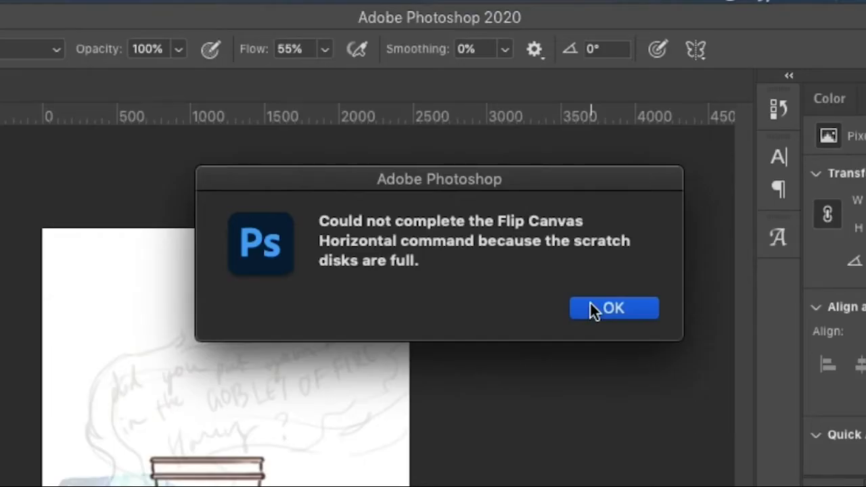
- Dismiss the scratch-disk error and resume inking the goblet rim on Layer 5
left_click(612, 309)
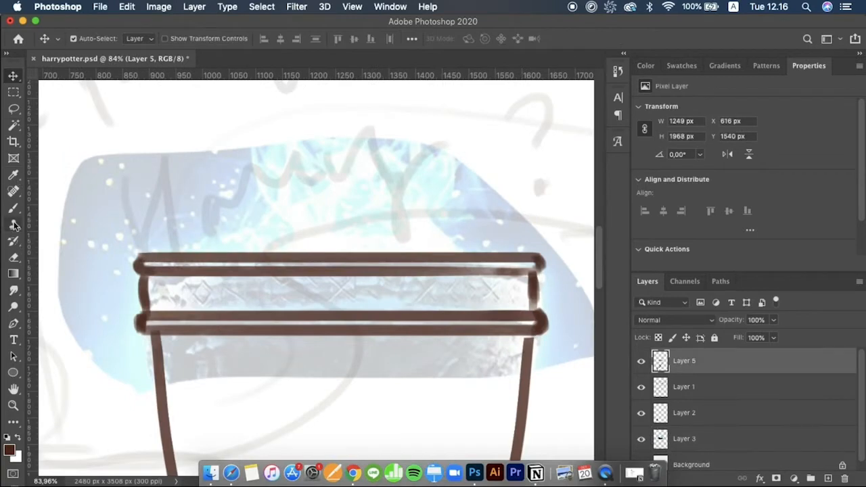
left_click(13, 208)
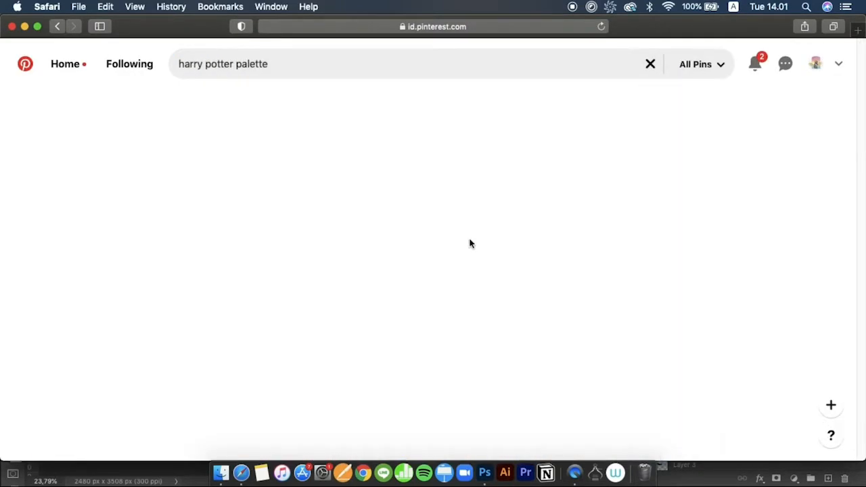
- Open a Harry Potter palette result on Pinterest as a colour reference
left_click(484, 472)
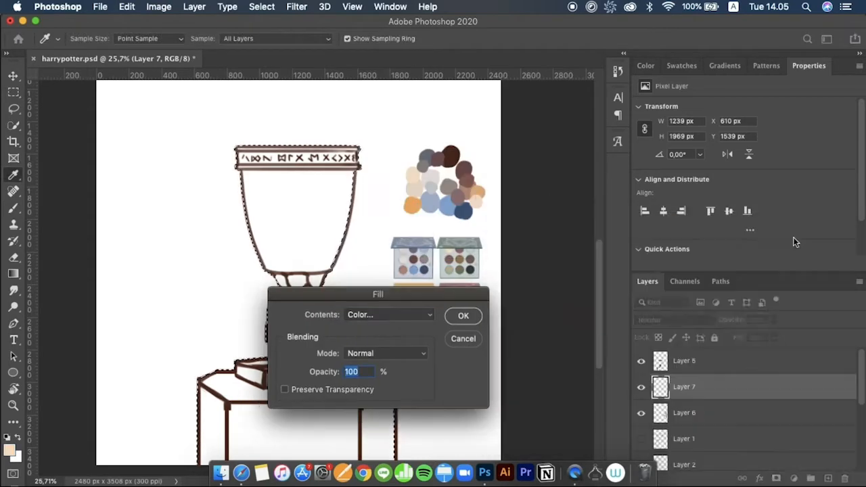
- Fill the goblet shapes with beige and clip the Color Fill layer to the line art
left_click(462, 317)
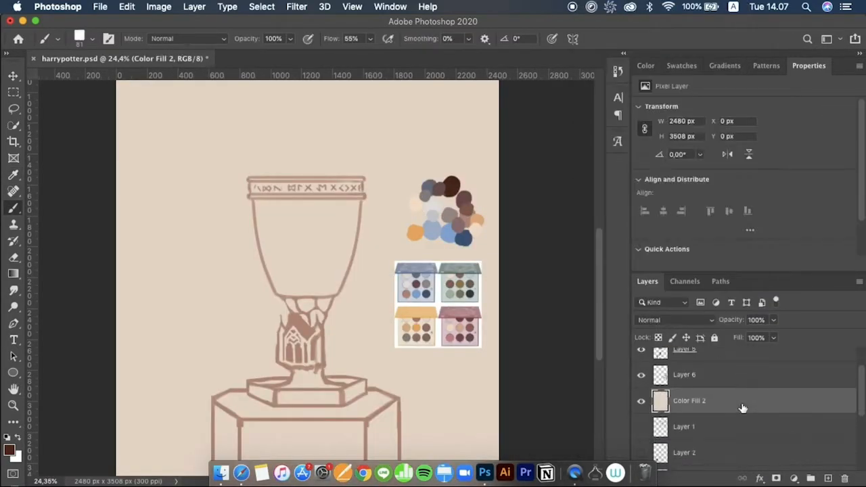
right_click(689, 400)
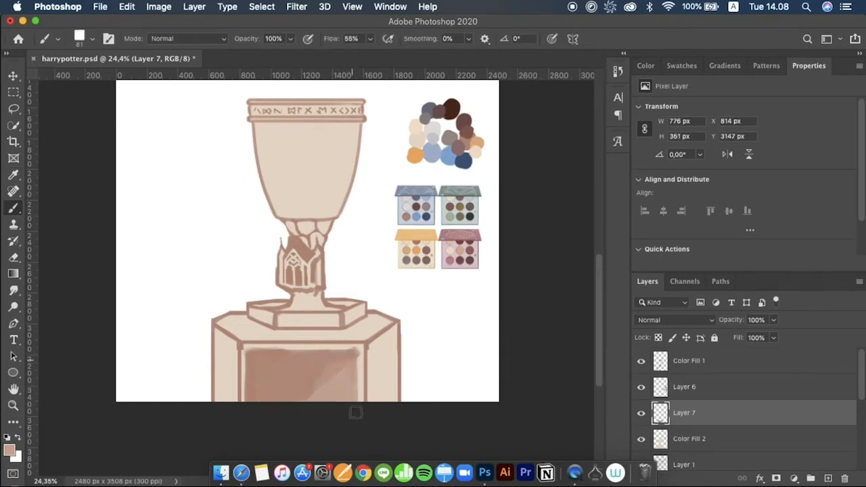
- Shade the pedestal front and the left side of the goblet bowl with soft brown on Layer 7
left_click_drag(355, 413, 251, 352)
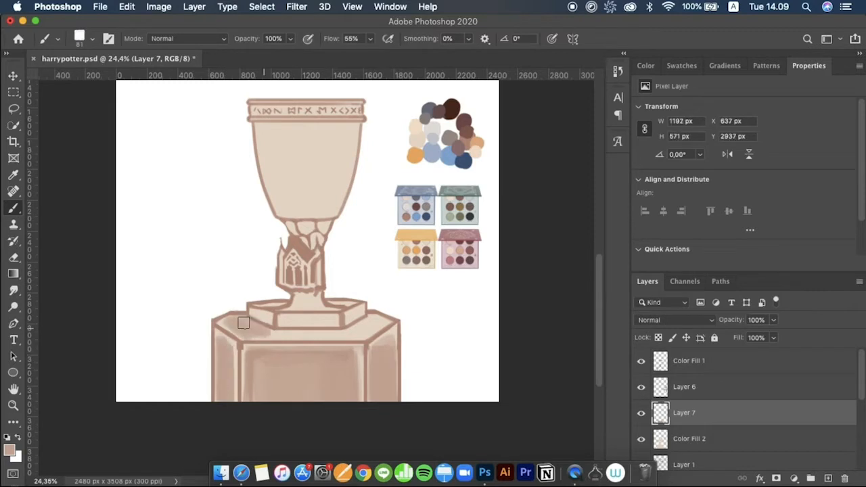
left_click(682, 65)
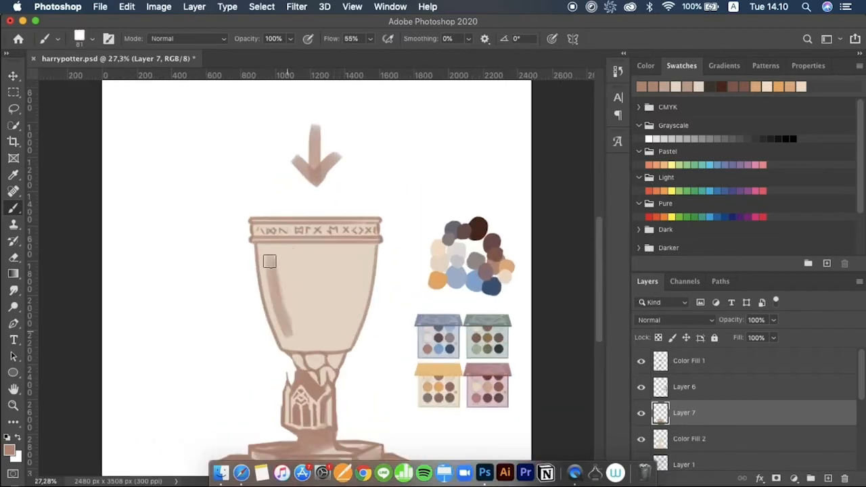
left_click_drag(269, 262, 354, 268)
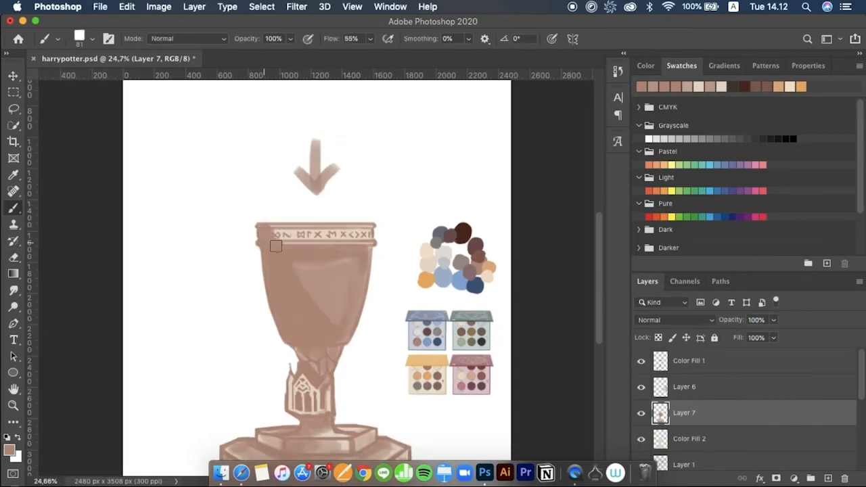
left_click(689, 360)
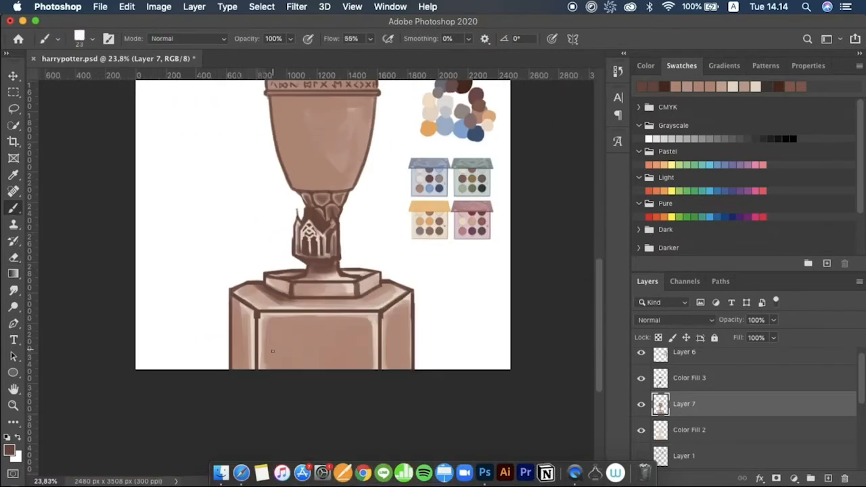
- Paint dark texture strokes on the pedestal front and detail strokes on the goblet bowl
left_click_drag(274, 341, 309, 349)
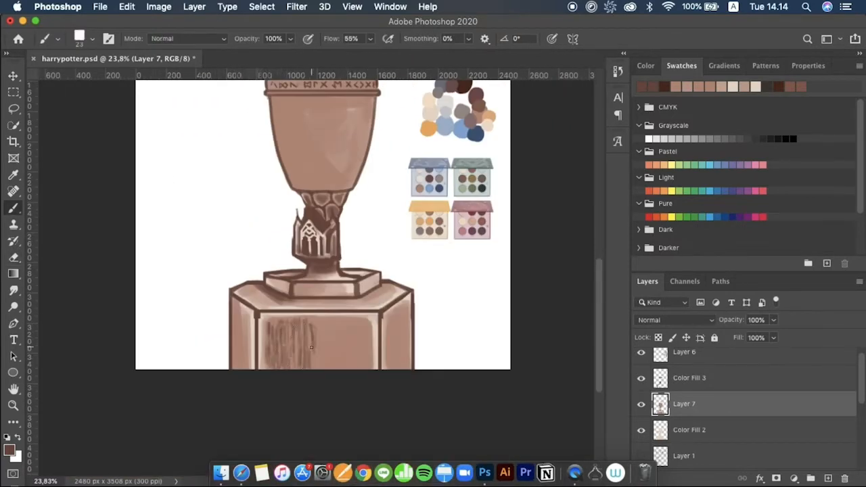
left_click_drag(304, 325, 331, 359)
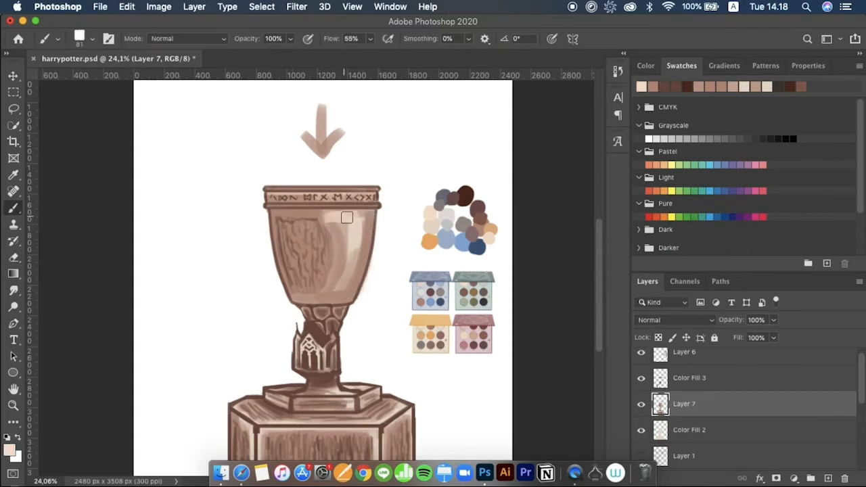
left_click_drag(346, 216, 297, 276)
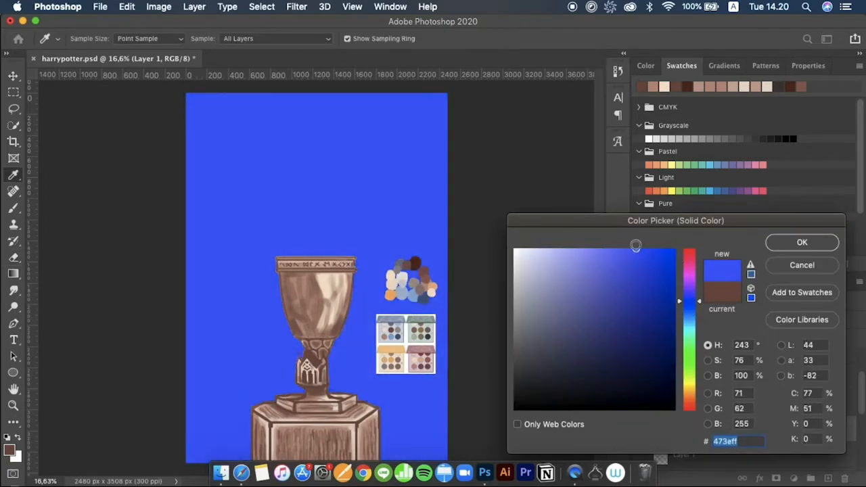
- Confirm the #473aff background, raise the goblet's vibrance, then change the Color Fill background to orange
left_click(801, 242)
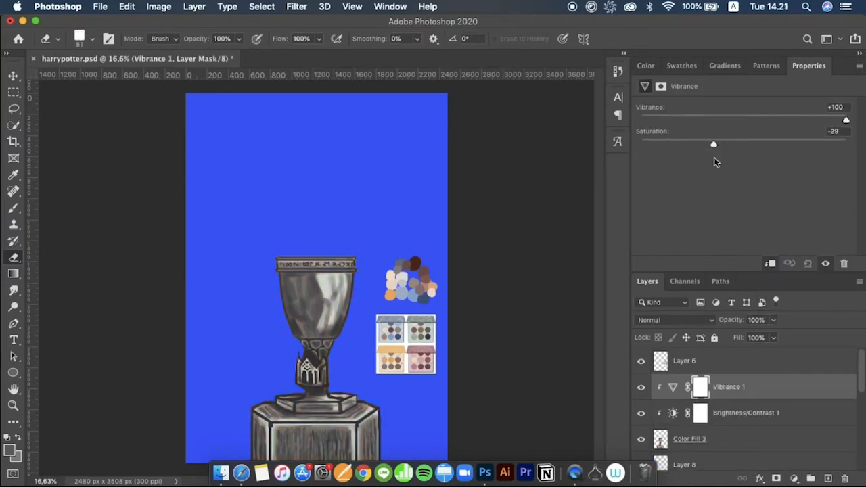
left_click_drag(713, 144, 846, 143)
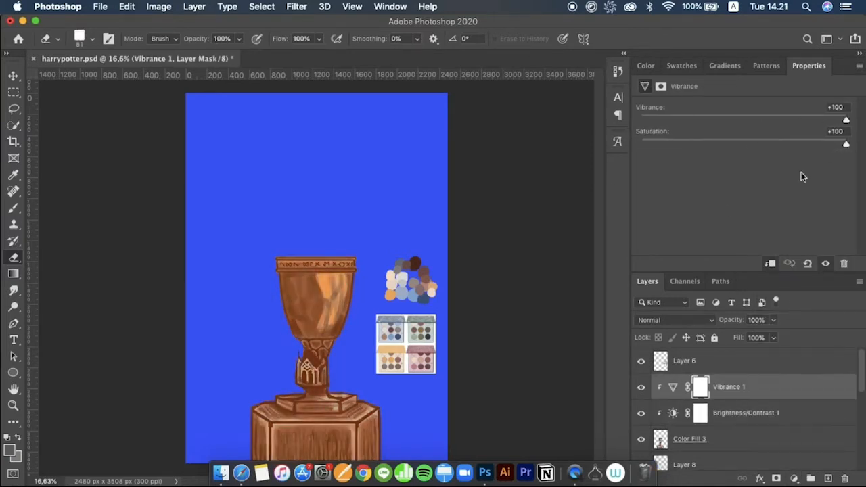
left_click(747, 411)
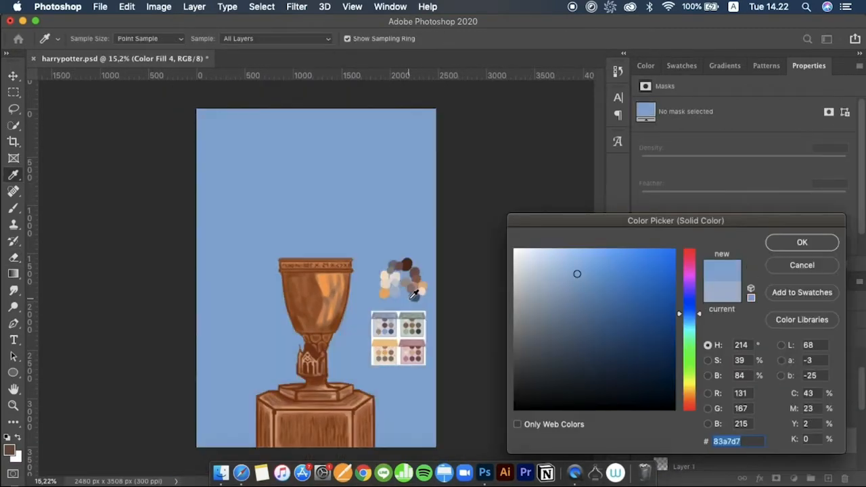
left_click(801, 242)
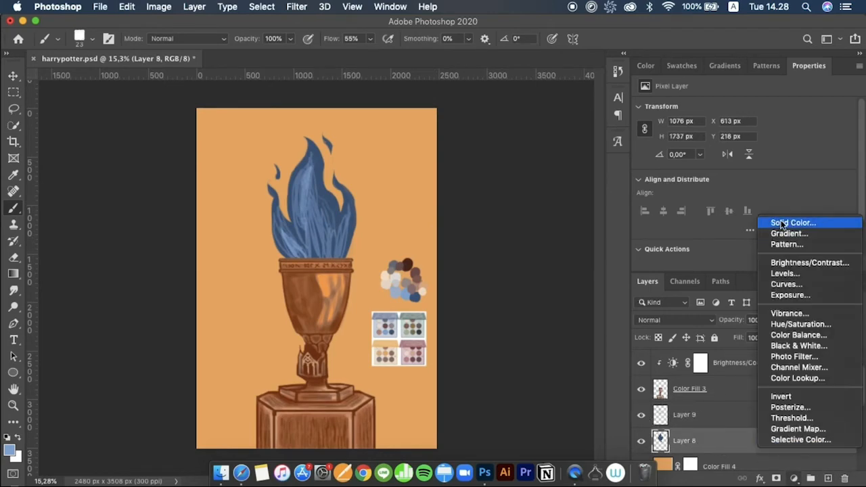
- Add a blue Solid Color fill layer from Swatches and soften it with a Gaussian Blur
left_click(793, 222)
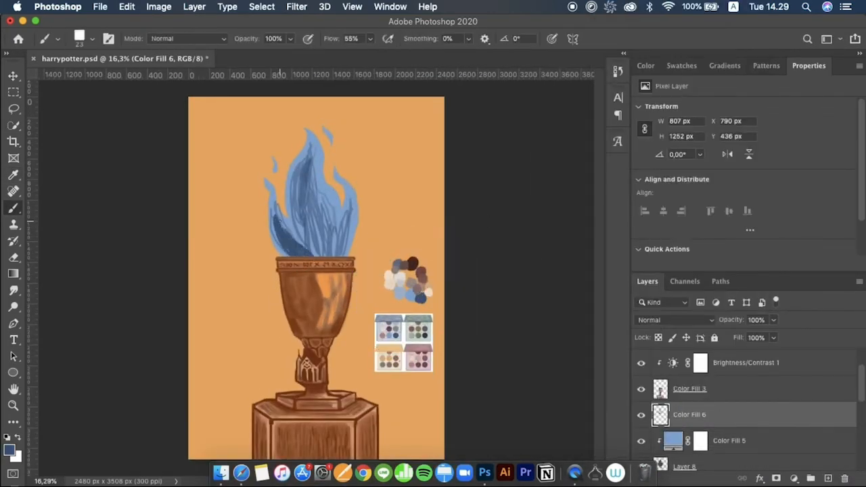
left_click(644, 65)
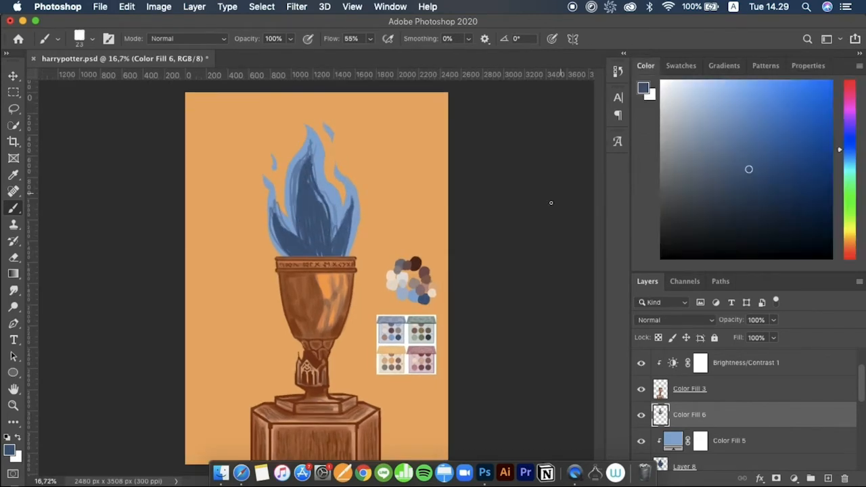
left_click(681, 65)
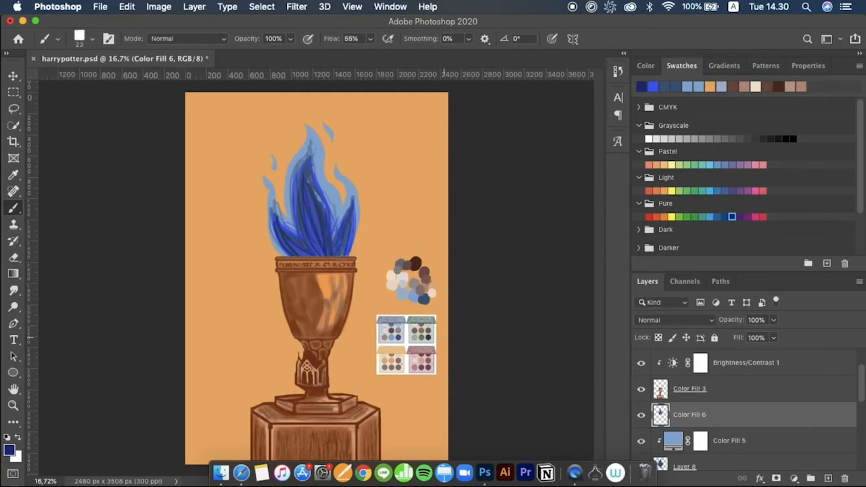
left_click(297, 5)
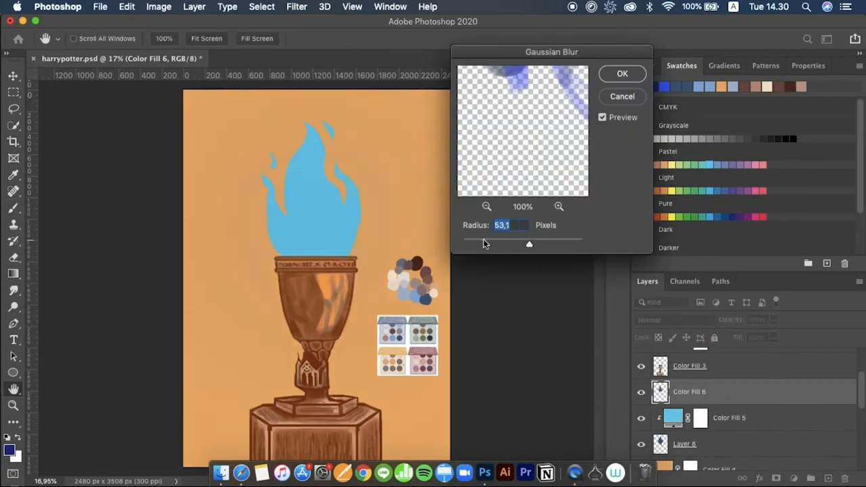
left_click(621, 73)
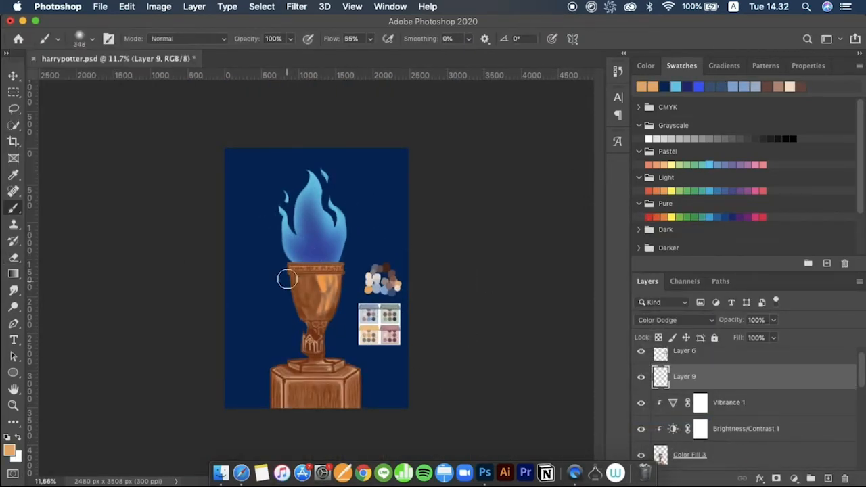
- Brush a soft blue Color Dodge glow along the poster edges around the goblet scene
left_click_drag(287, 278, 317, 270)
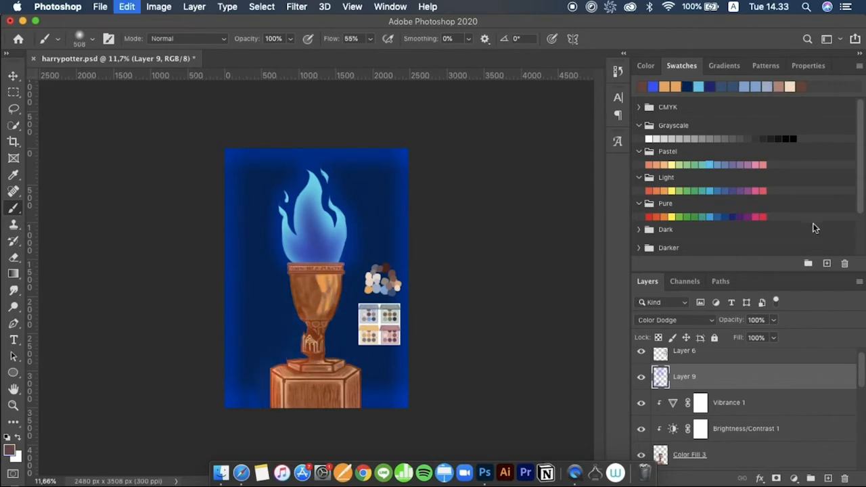
left_click(690, 411)
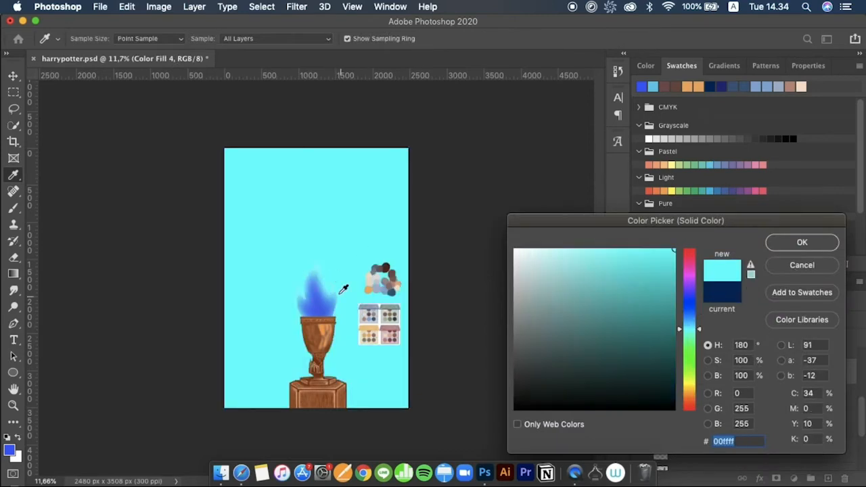
- Recolour Color Fill 4 to dark navy and add a new layer for painting more glow
left_click(639, 249)
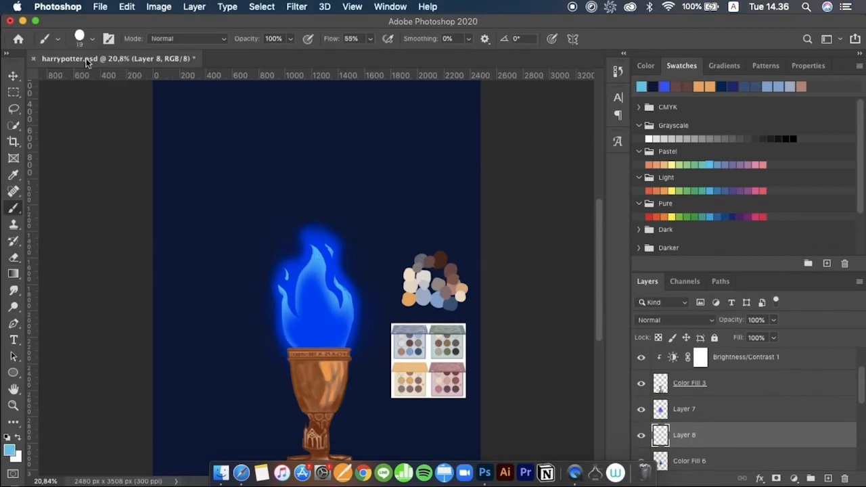
left_click(690, 382)
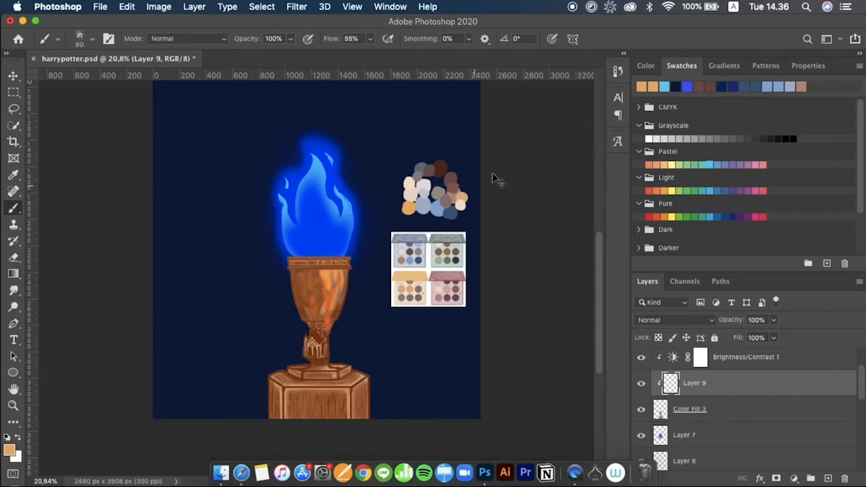
left_click(673, 319)
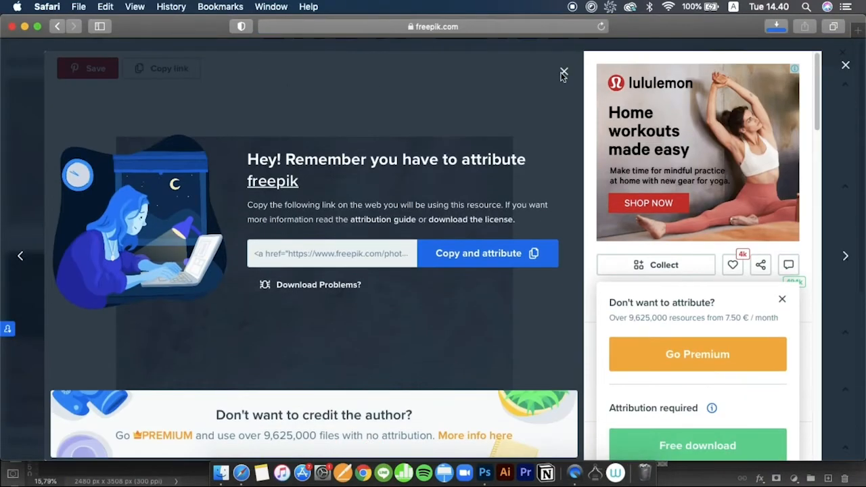
- Dismiss the Freepik popup, filter to Photos and search Unsplash for 'cobblestone wall' textures
left_click(563, 73)
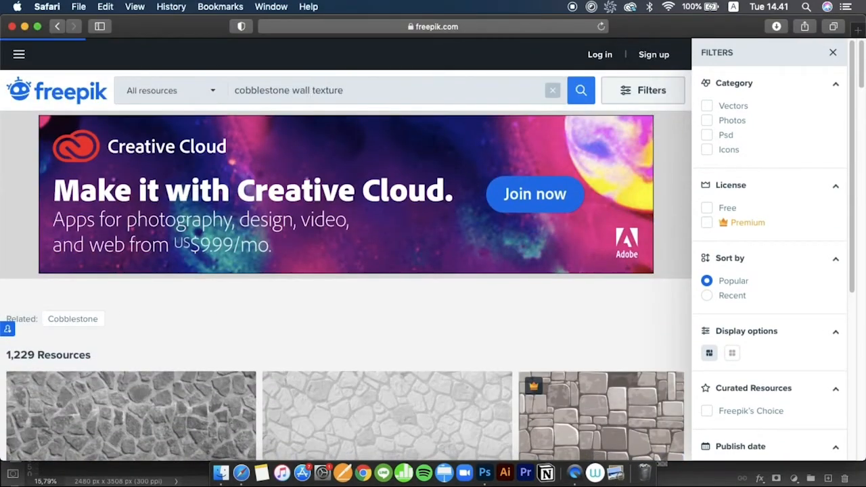
left_click(706, 119)
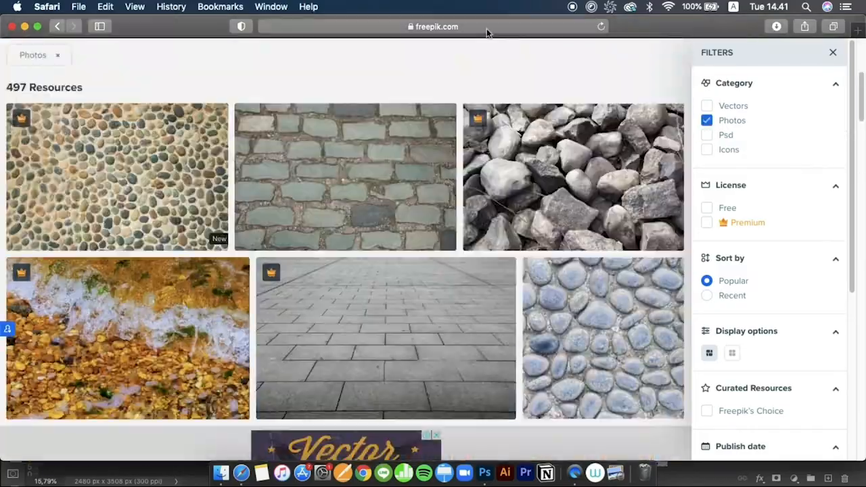
type("cobblestone t")
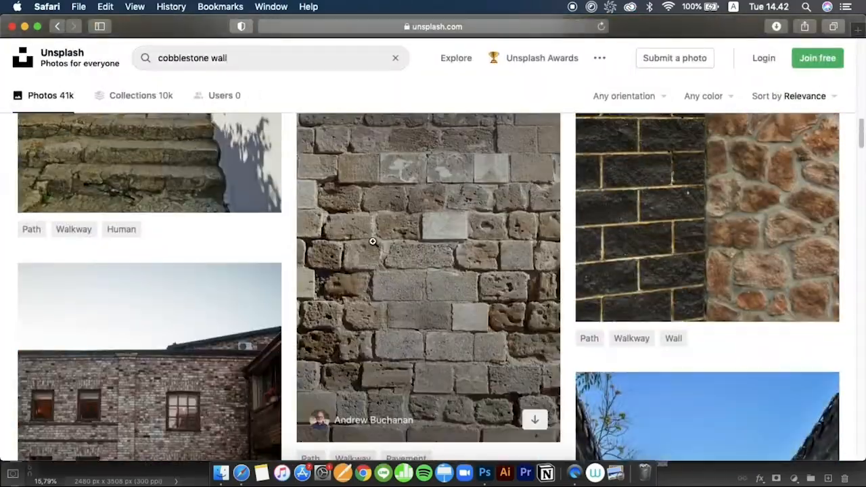
scroll("down", 3)
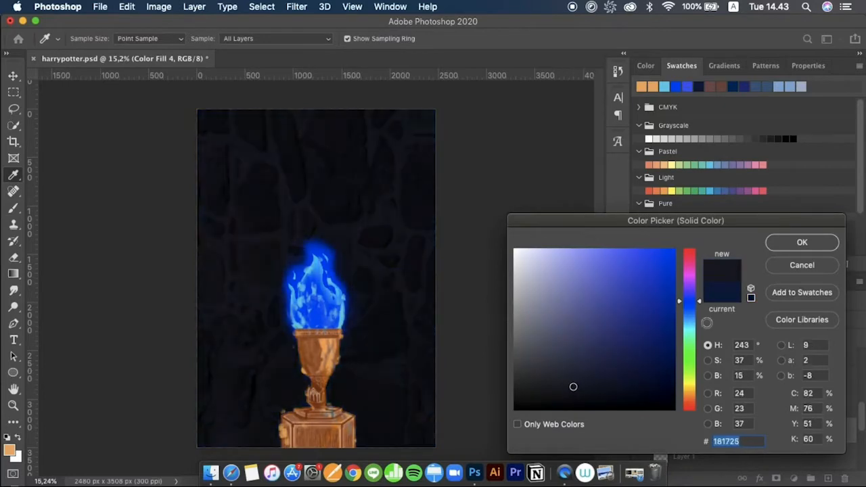
- Darken the Color Fill 4 background to a near blue-black behind the stone wall texture
left_click(800, 242)
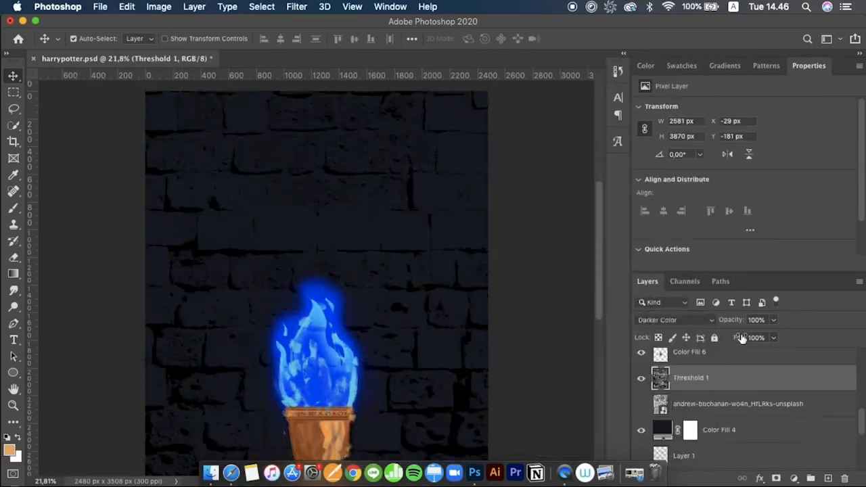
double_click(662, 431)
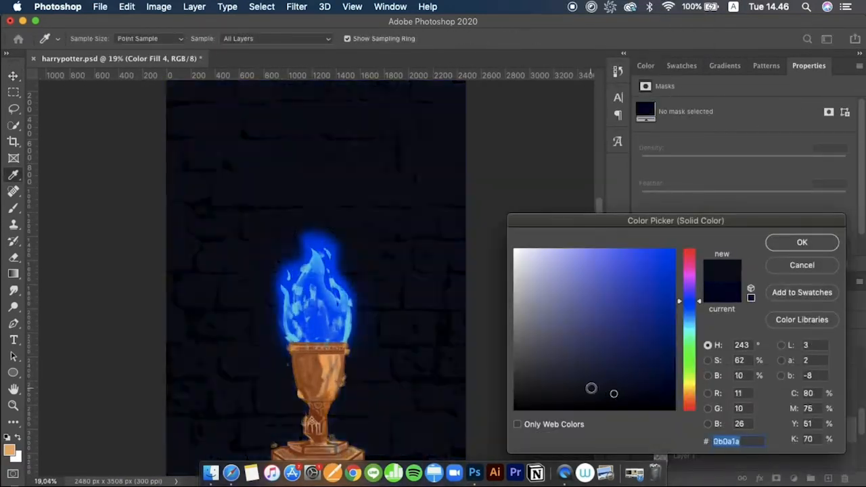
left_click(801, 242)
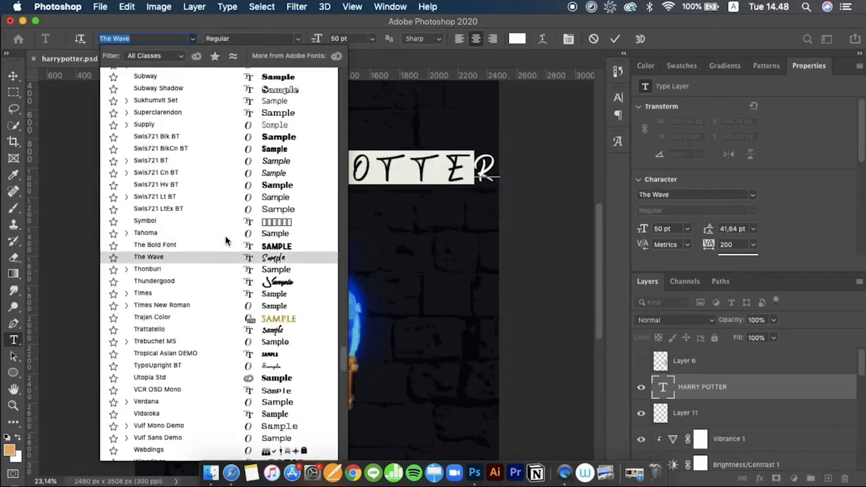
- Set the white 'Harry Potter and the Goblet of Fire' title in the bold Harry Potter font
left_click(615, 38)
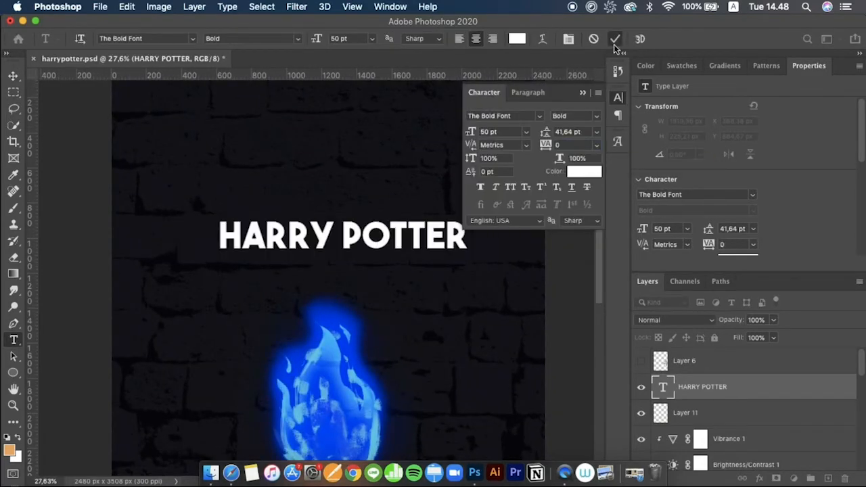
left_click(146, 38)
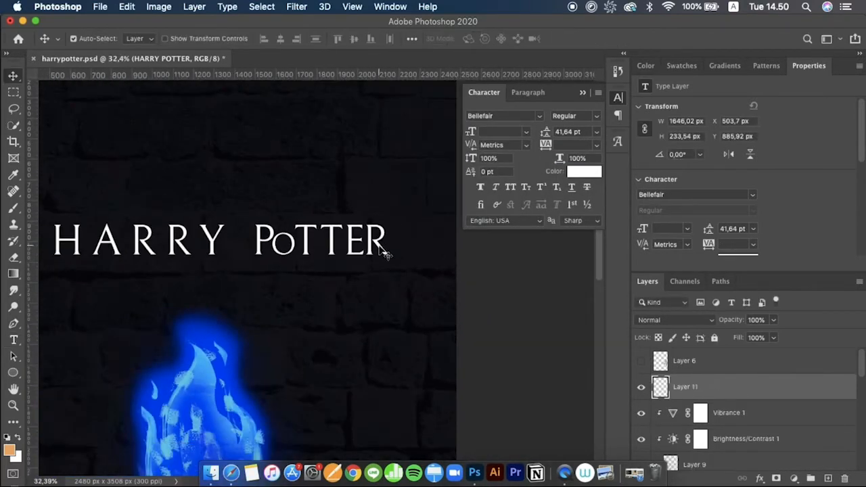
left_click(504, 472)
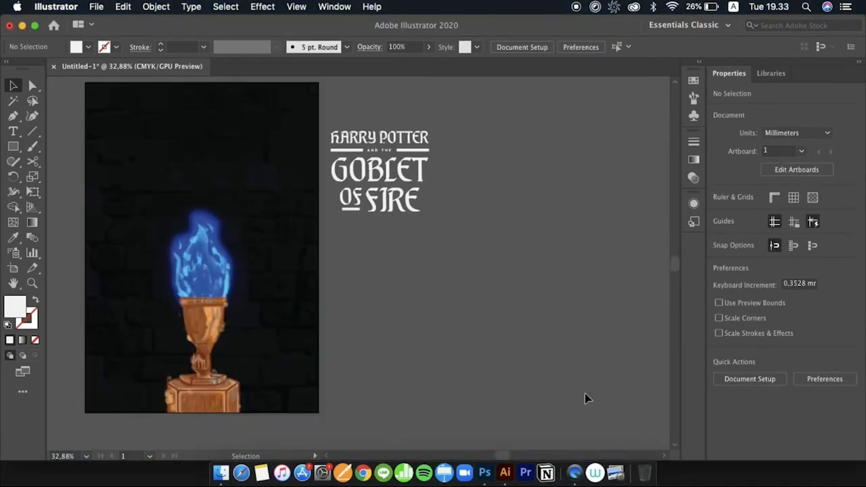
mouse_move(484, 472)
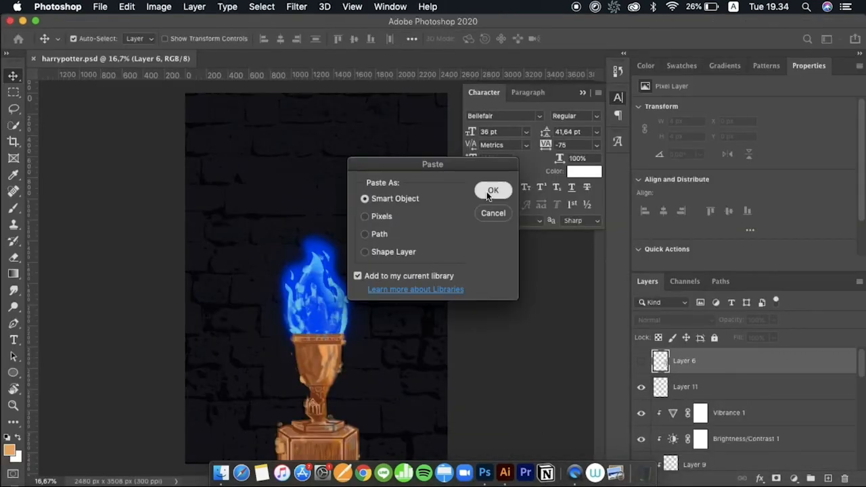
- Paste the title lettering into the poster as a Smart Object
left_click(492, 189)
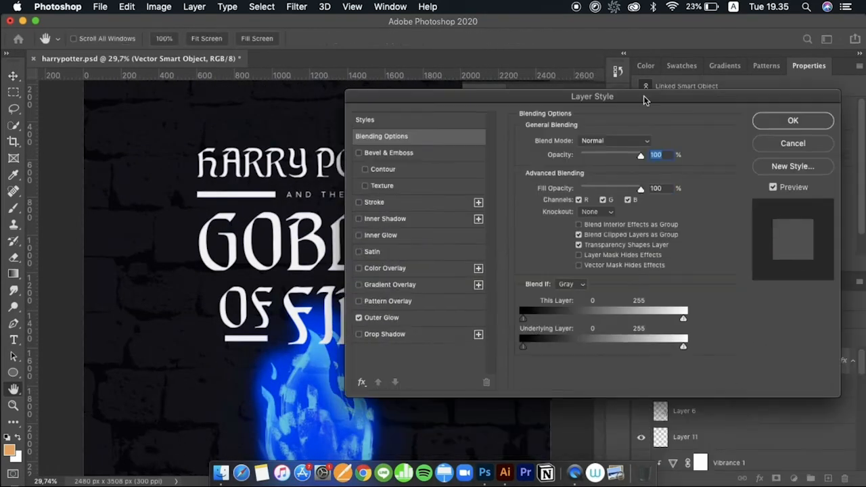
- Enable Outer Glow on the title with Lighten blending and a solid blue gradient
left_click(505, 473)
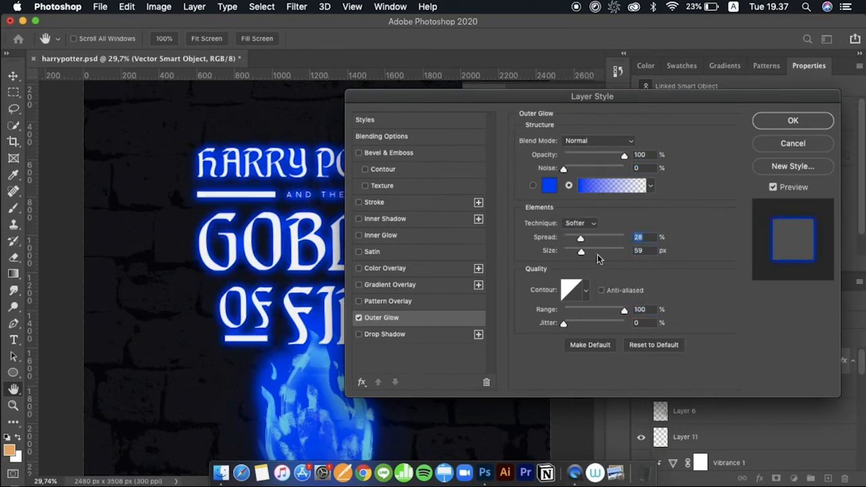
left_click(598, 141)
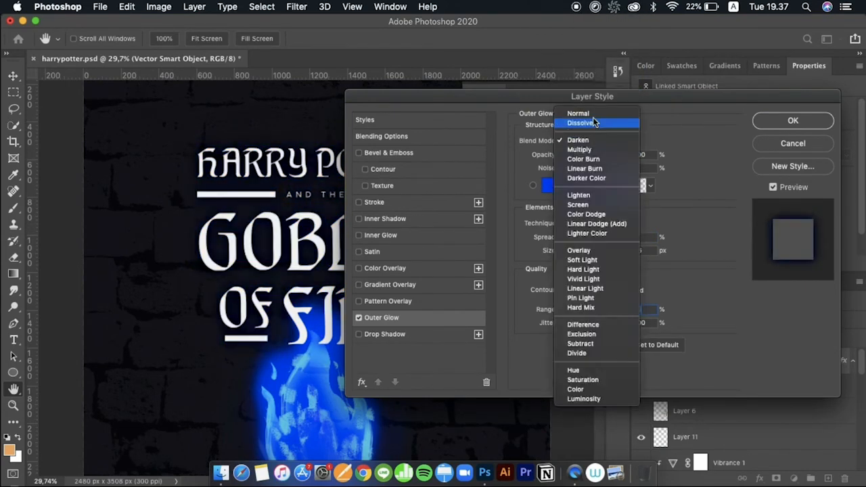
left_click(577, 195)
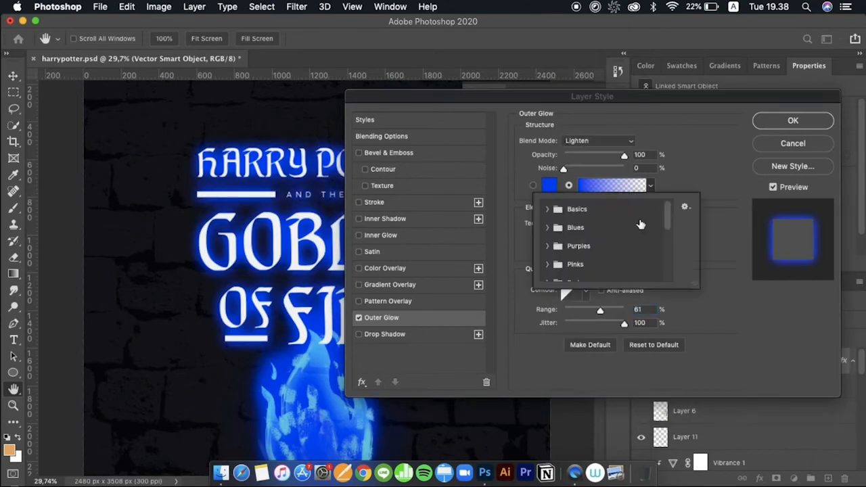
left_click(612, 184)
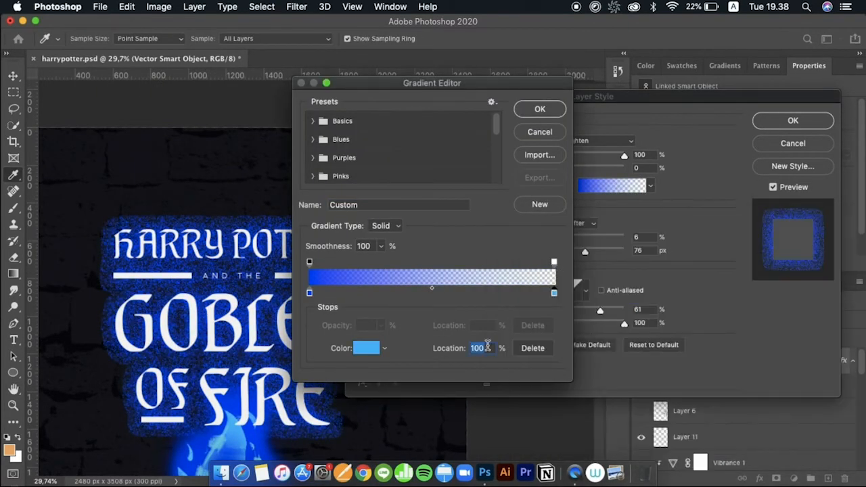
left_click(538, 108)
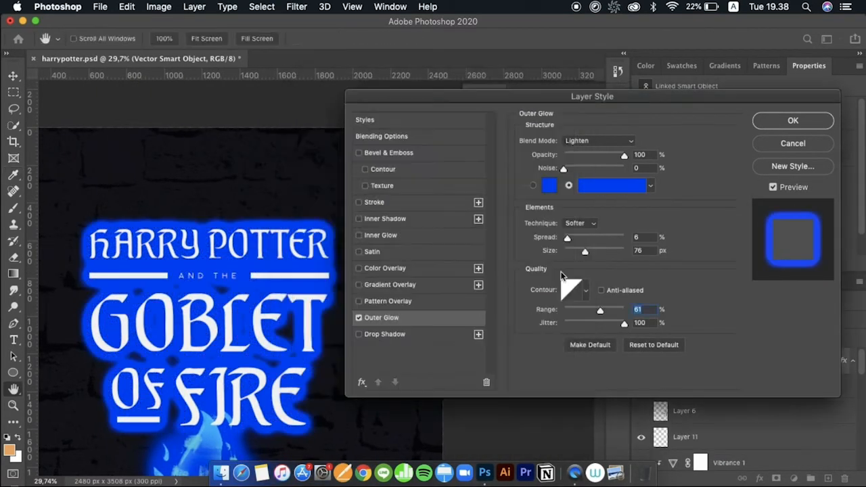
left_click(611, 185)
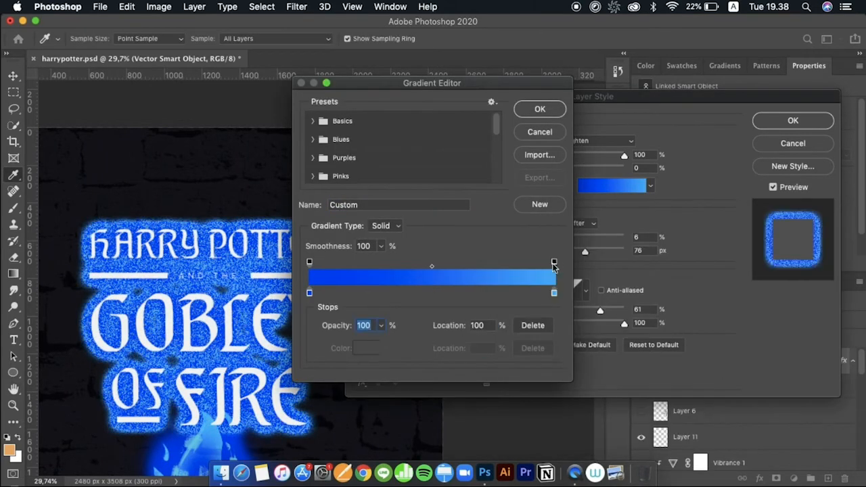
left_click(432, 292)
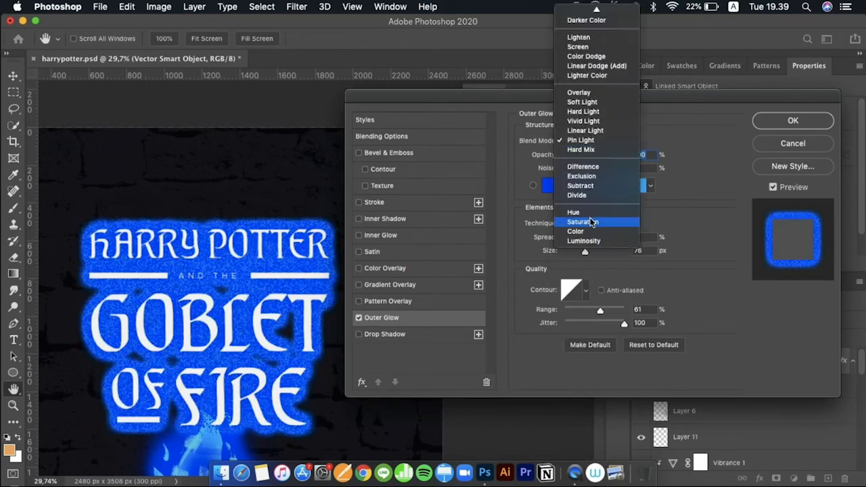
- Audition other glow blending modes and accept the outer glow settings
left_click(586, 55)
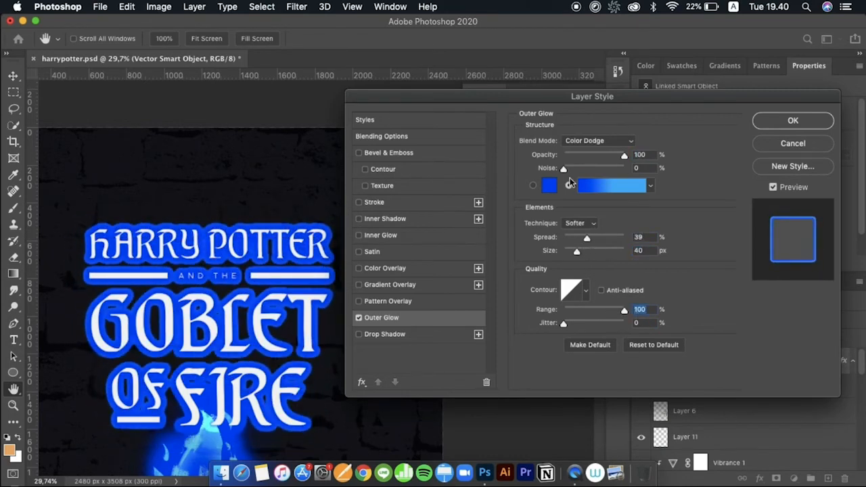
left_click(598, 139)
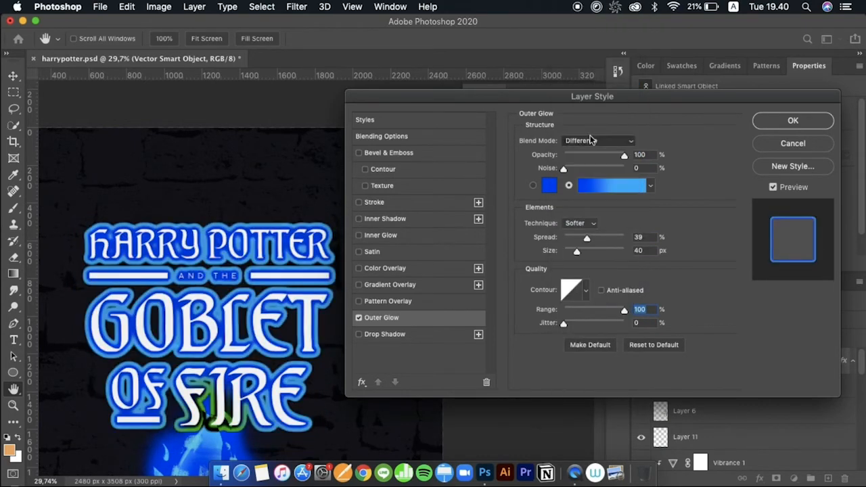
left_click(598, 141)
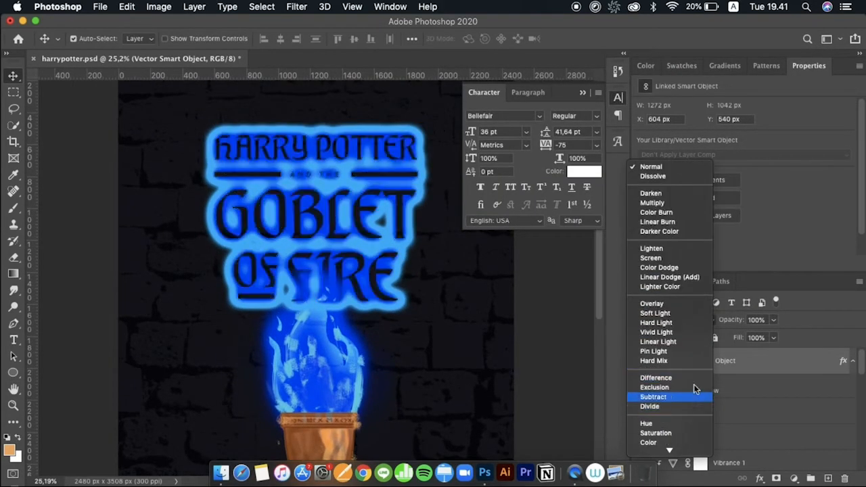
- Change the title smart object's blend mode and start a text layer for the author credit
left_click(655, 319)
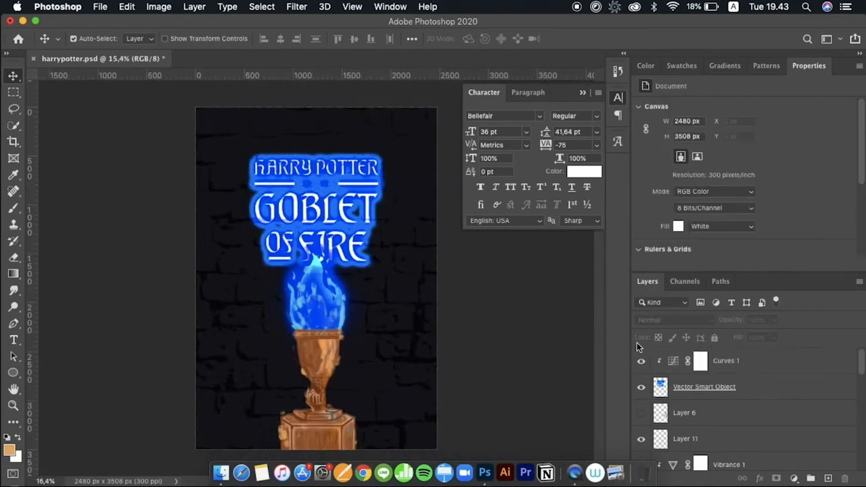
left_click(704, 387)
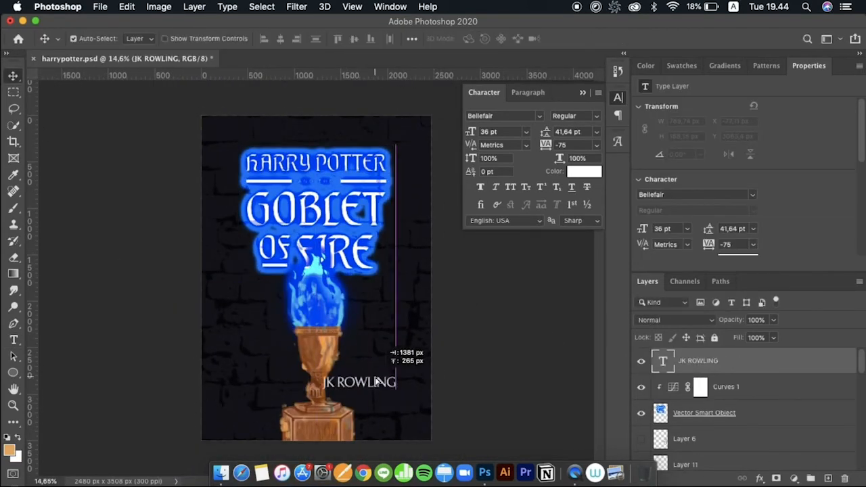
- Set the J.K ROWLING credit in a chosen Cocogoose weight near the pedestal
left_click(500, 117)
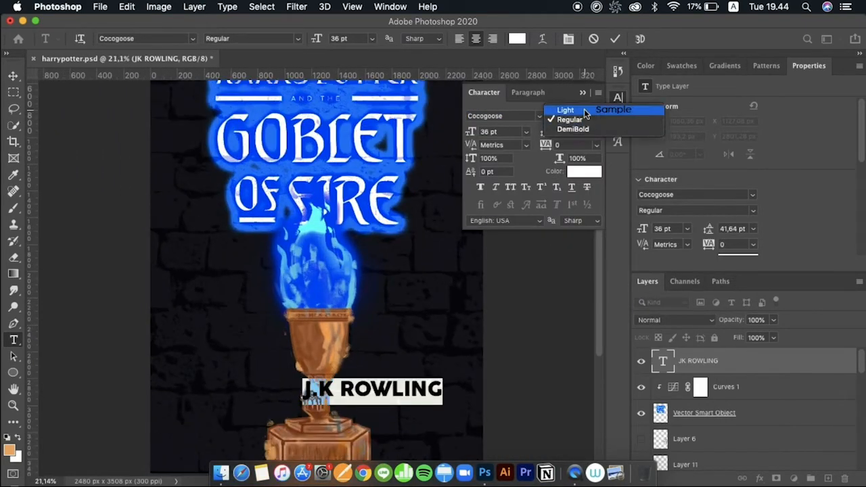
left_click(565, 109)
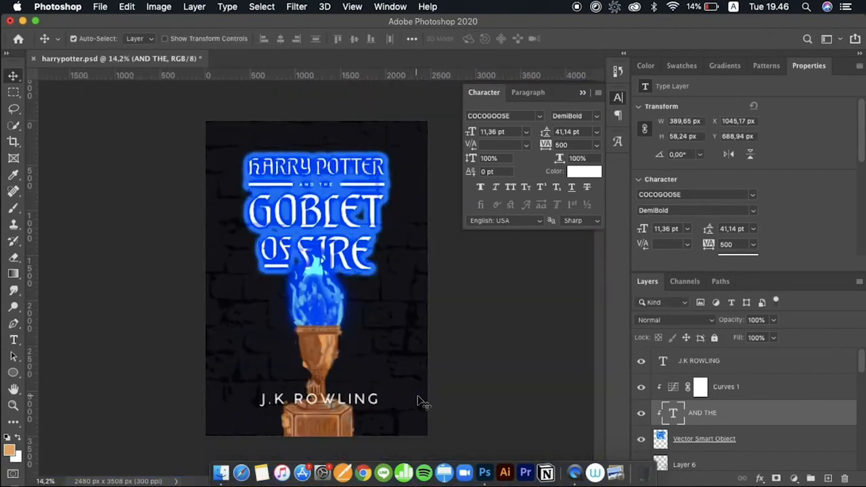
left_click(796, 479)
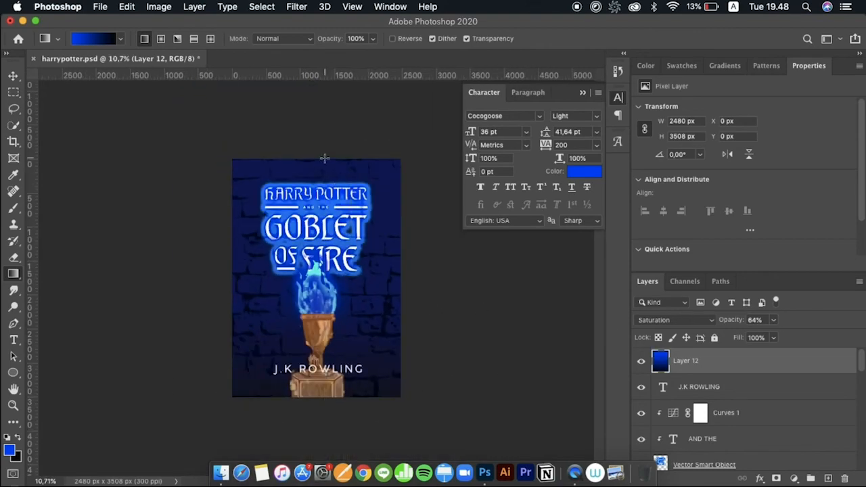
- Add the blue gradient layer blended in Saturation mode at 64% opacity over the poster
left_click(127, 5)
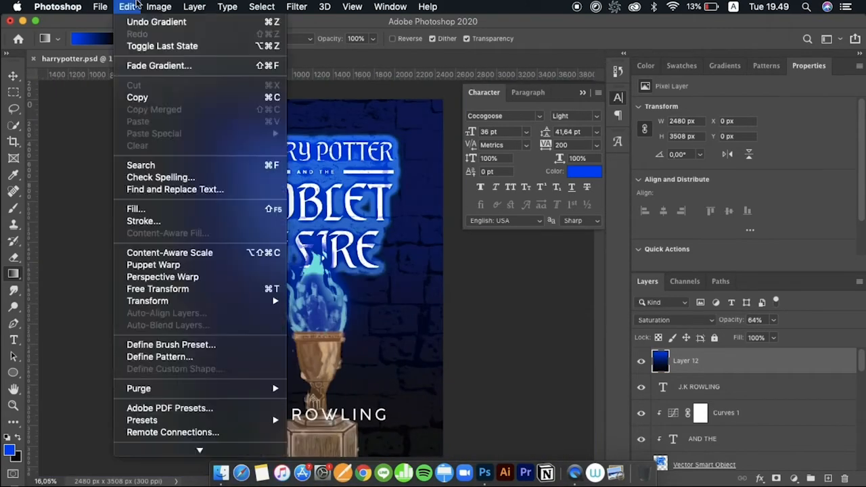
left_click(557, 378)
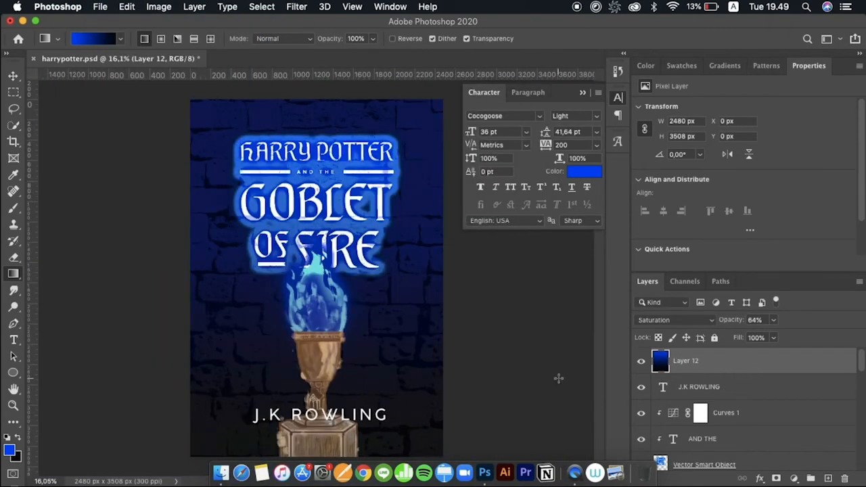